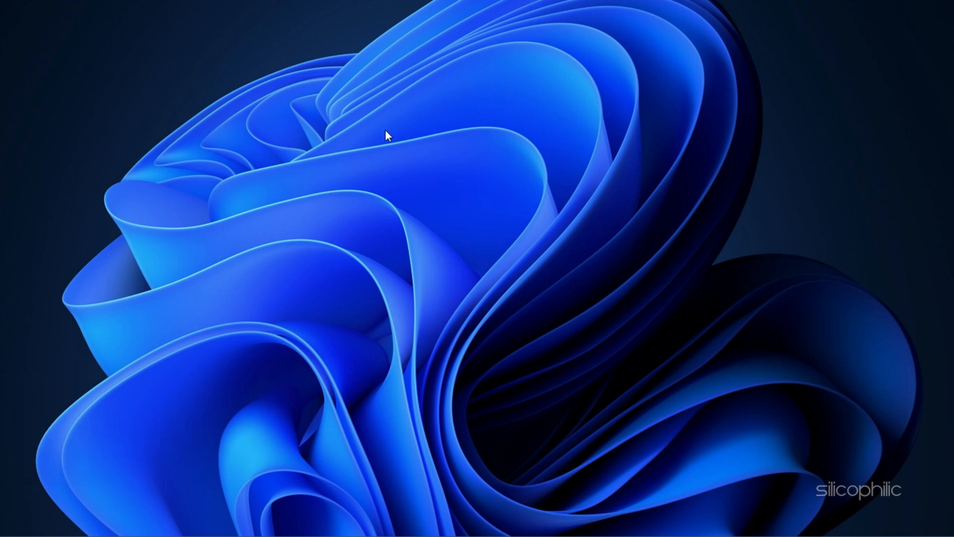
Reveal the classic desktop context menu listing NVIDIA Control Panel via Show more options.
right_click(387, 135)
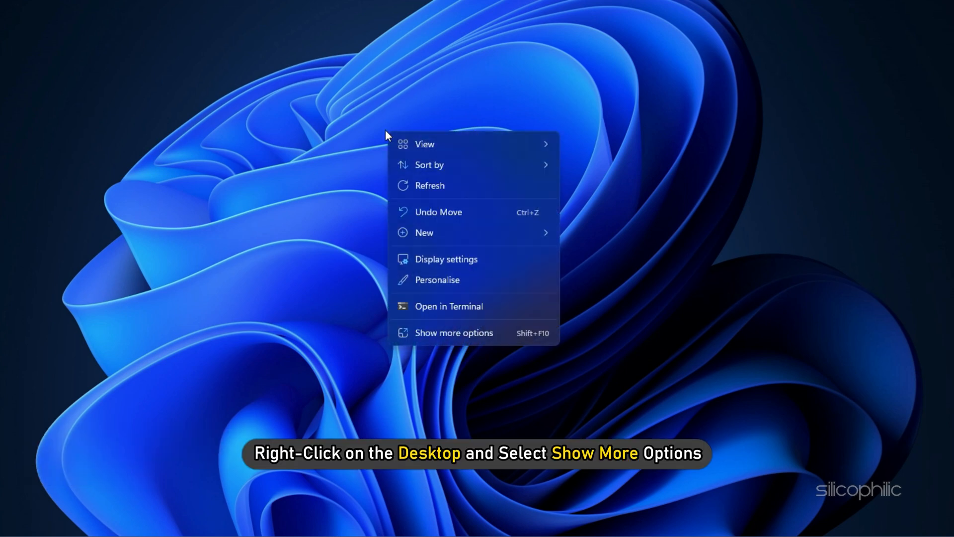
left_click(453, 332)
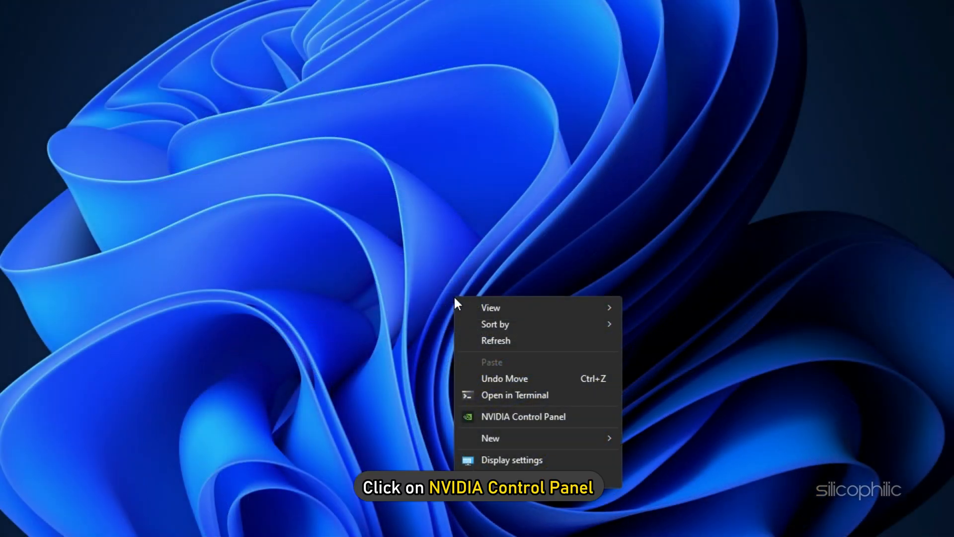
Launch NVIDIA Control Panel and enable G-SYNC, G-SYNC Compatible for full screen mode only.
left_click(522, 416)
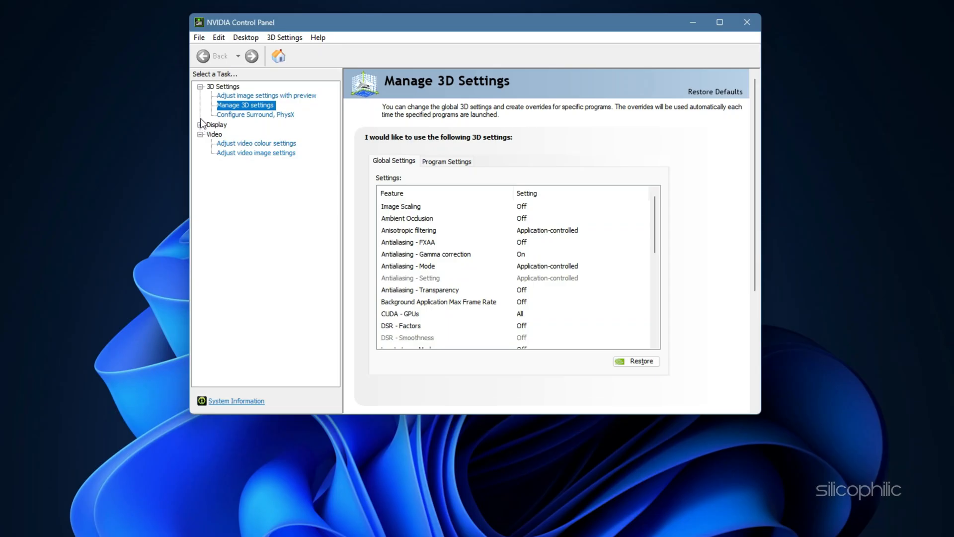
left_click(237, 191)
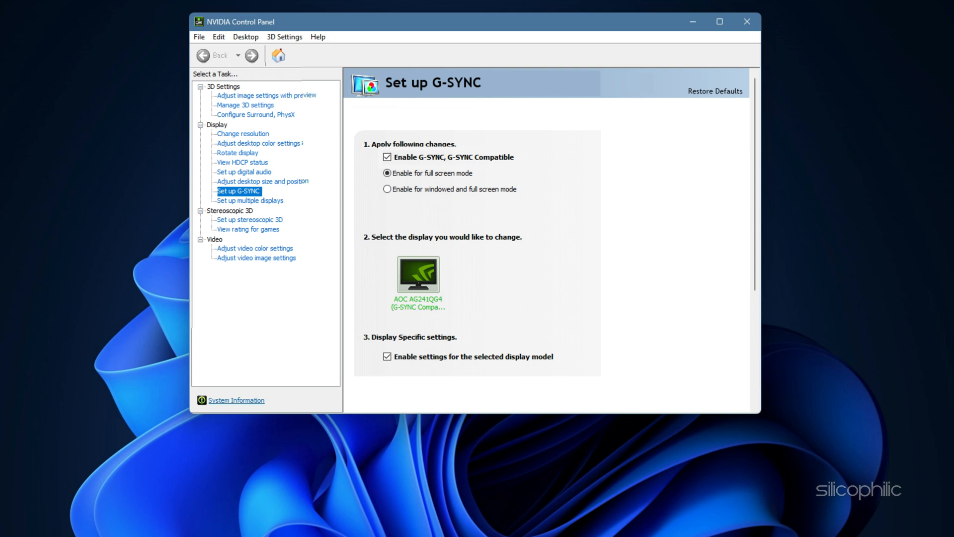
left_click(387, 173)
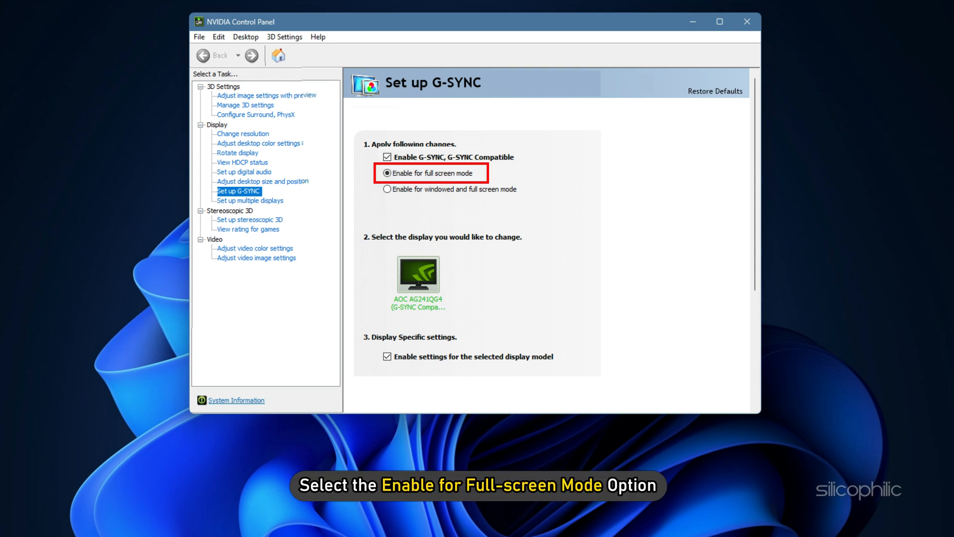
left_click(387, 173)
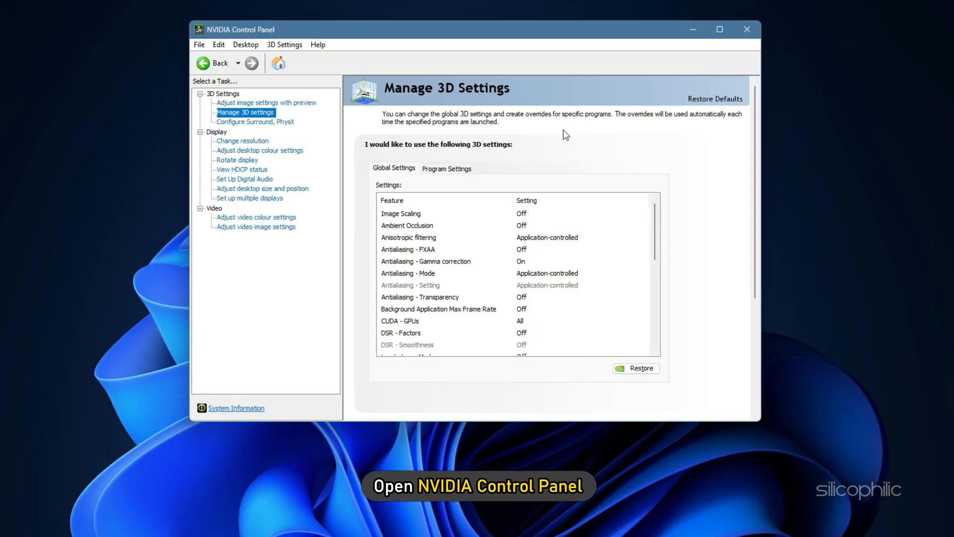
Set Vertical sync to On under Manage 3D settings > Global Settings.
left_click(245, 112)
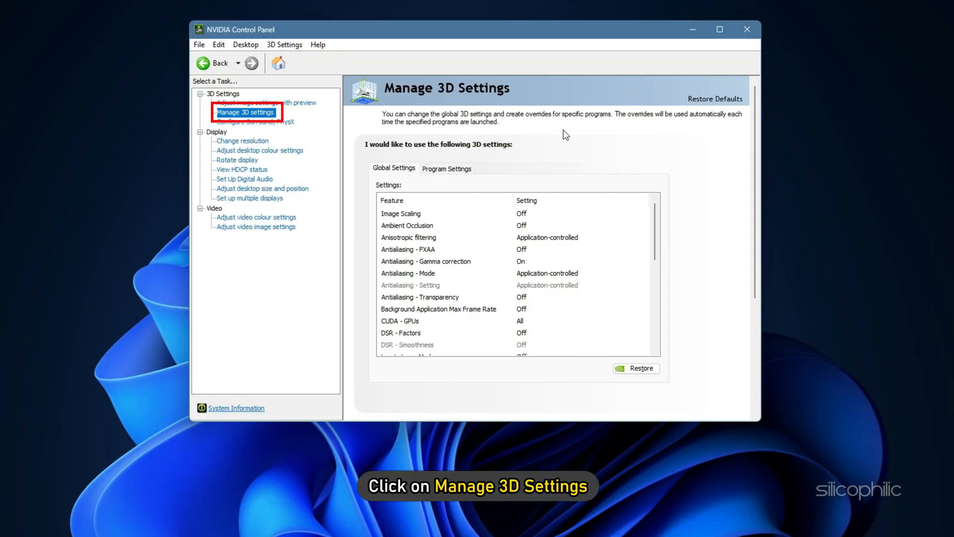
left_click(393, 169)
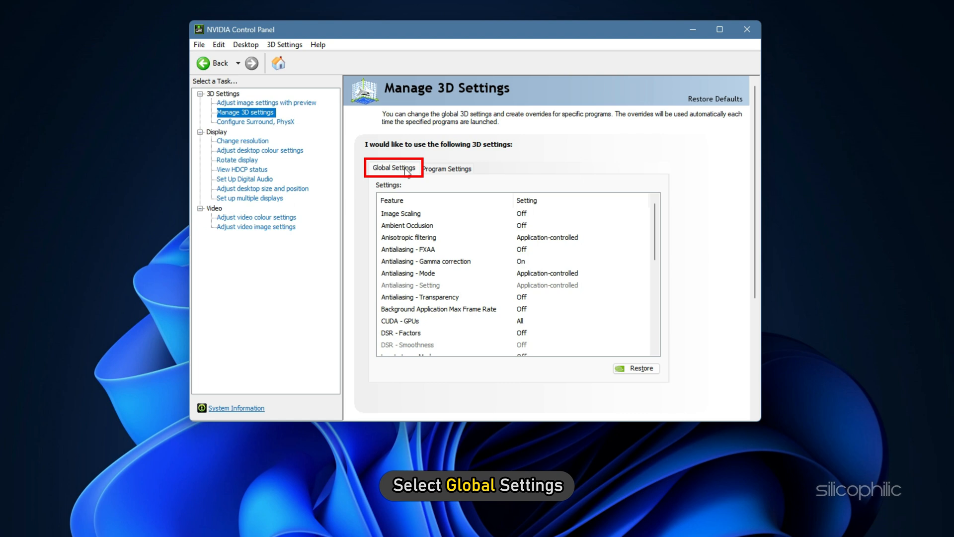
scroll("down", 3)
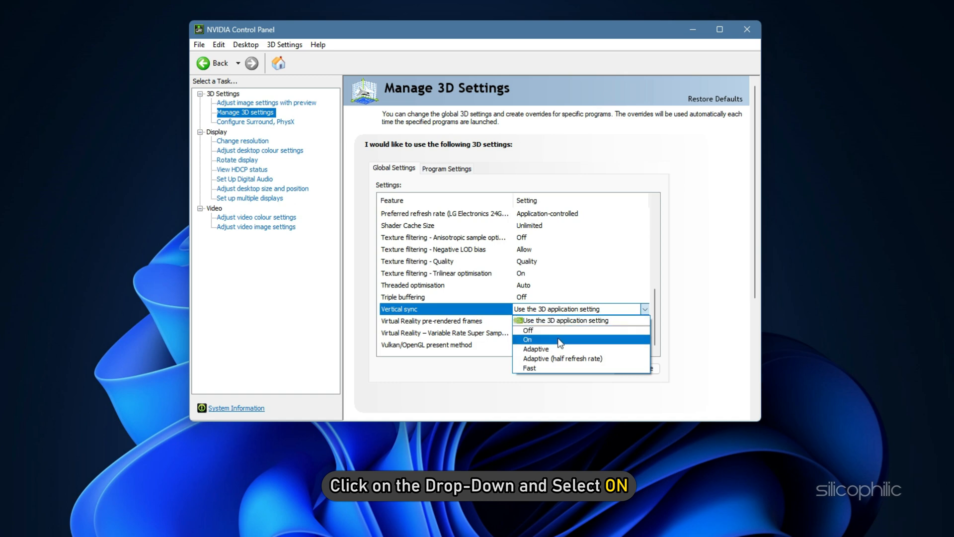
left_click(526, 338)
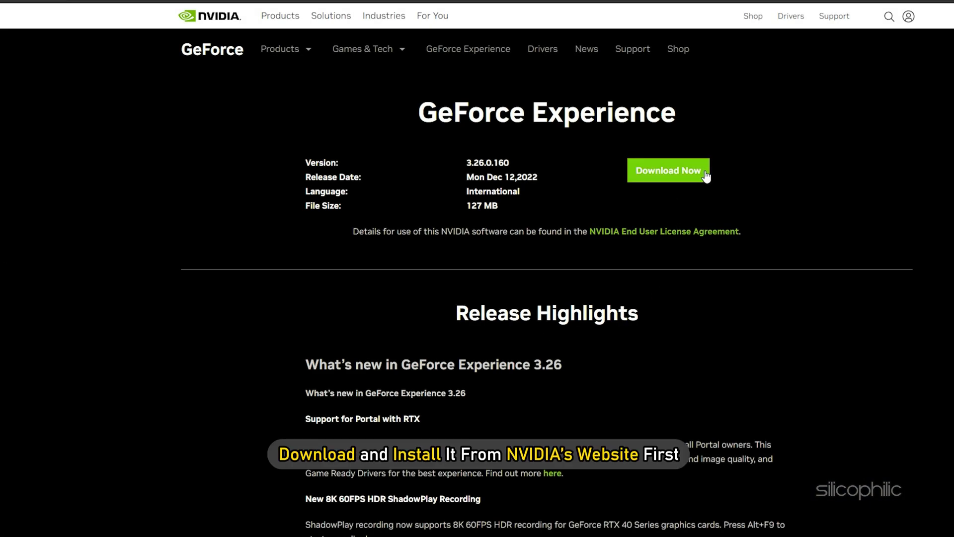
Download the GeForce Experience 3.26.0.160 installer via Download Now.
left_click(668, 170)
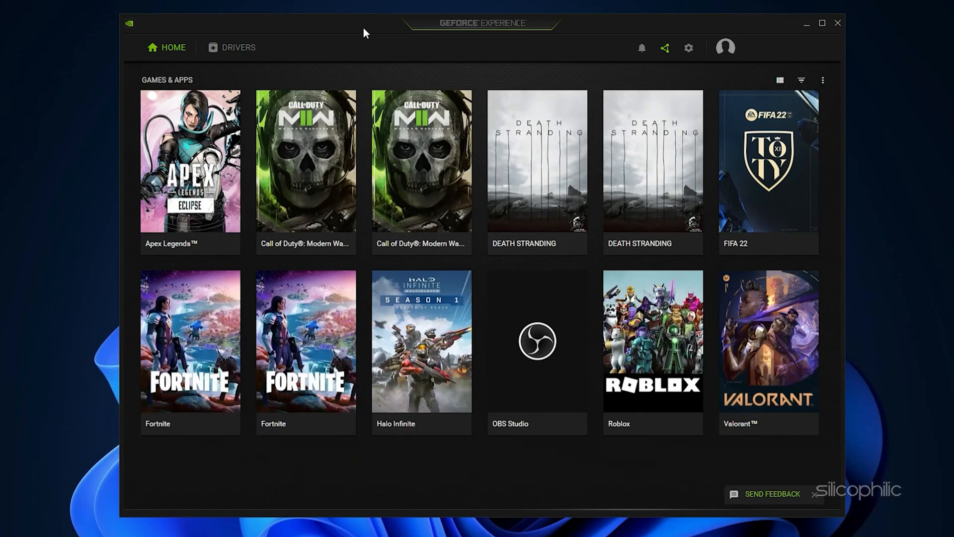
View the Drivers section, then search Windows for 'reset this PC'.
left_click(237, 48)
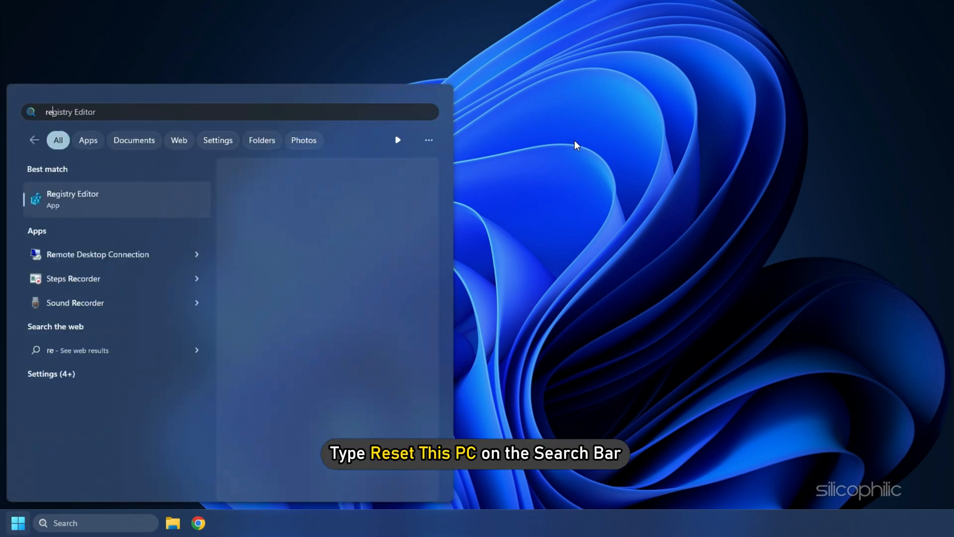
type("reset this PC")
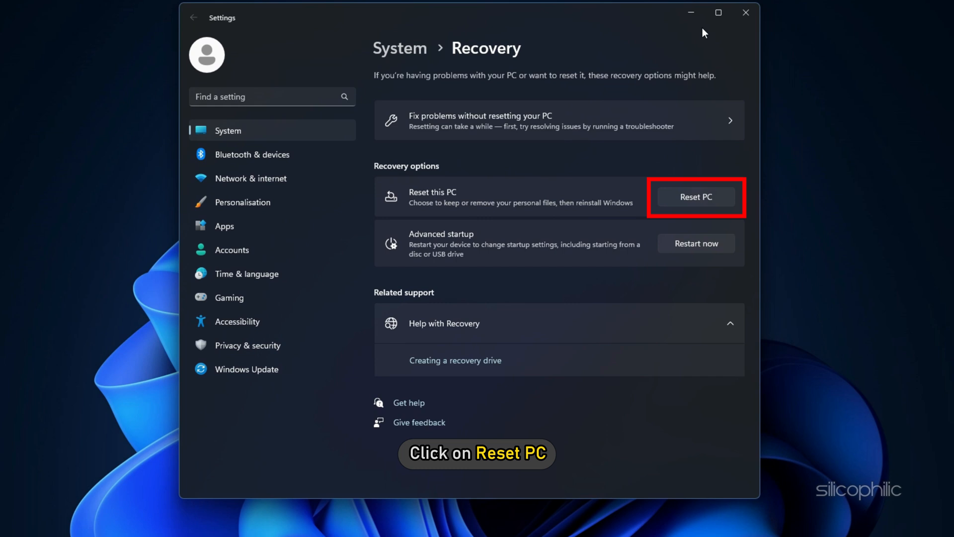
Start Reset PC from the Recovery page's Reset this PC option.
left_click(696, 197)
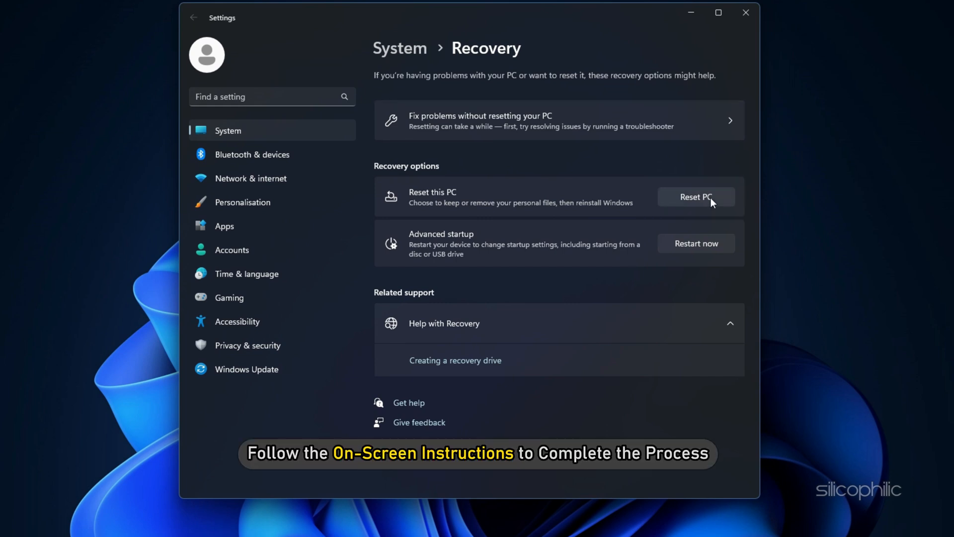